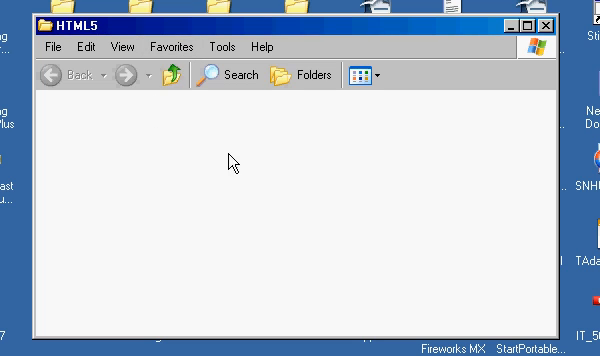
mouse_move(159, 178)
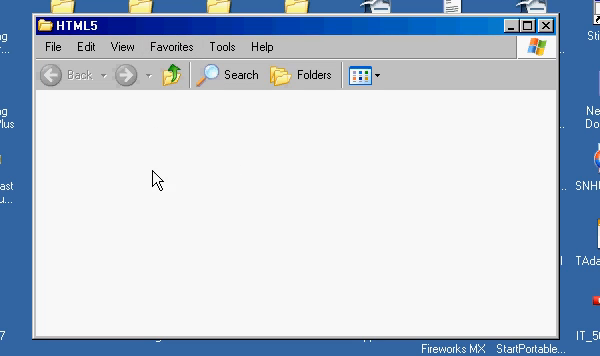
Right-click the empty HTML5 folder to create a new text document
right_click(157, 178)
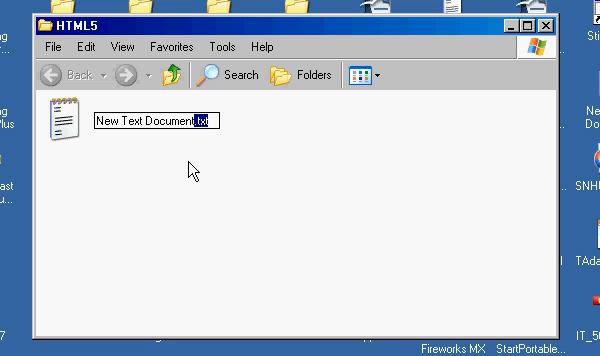
mouse_move(233, 124)
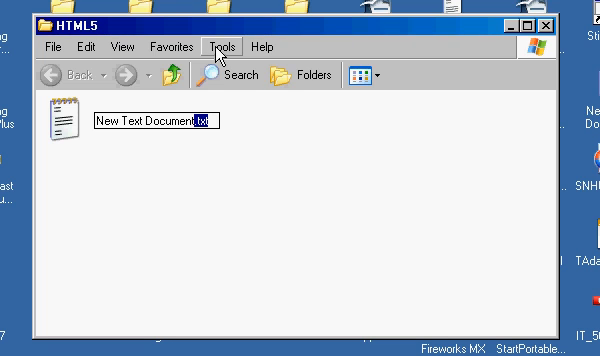
Open Folder Options to reach the 'Hide extensions for known file types' setting
click(222, 46)
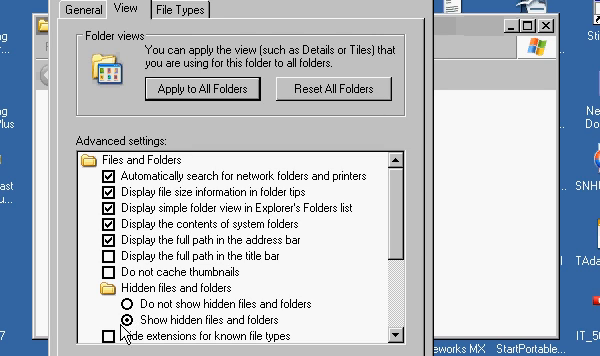
mouse_move(227, 347)
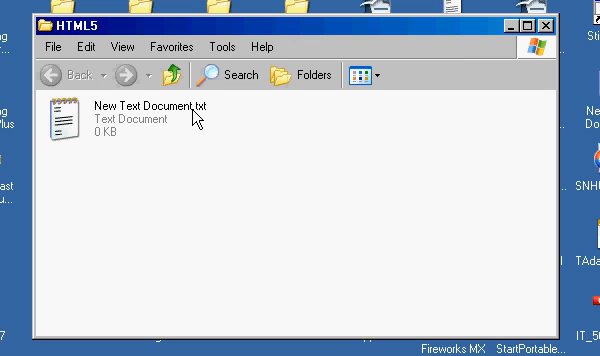
mouse_move(188, 115)
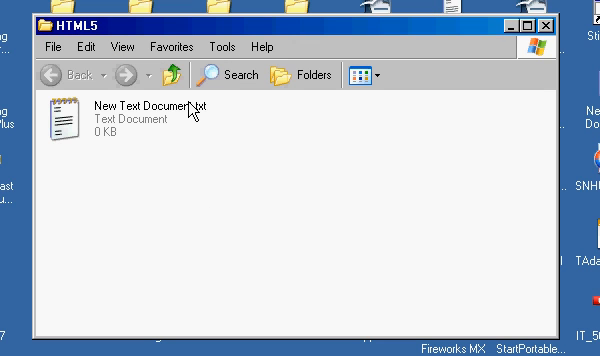
Rename the file's .txt extension to .html
click(140, 110)
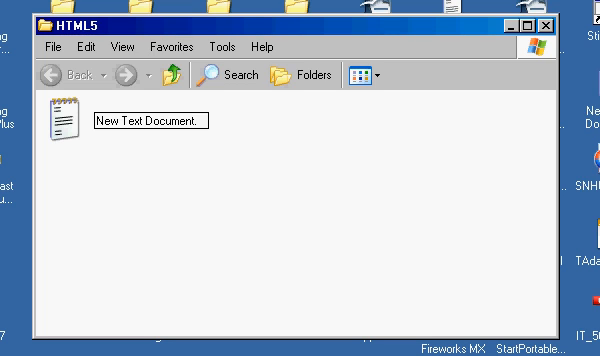
text(h)
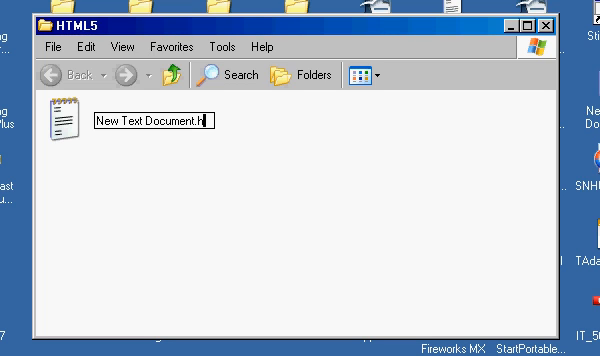
text(tml)
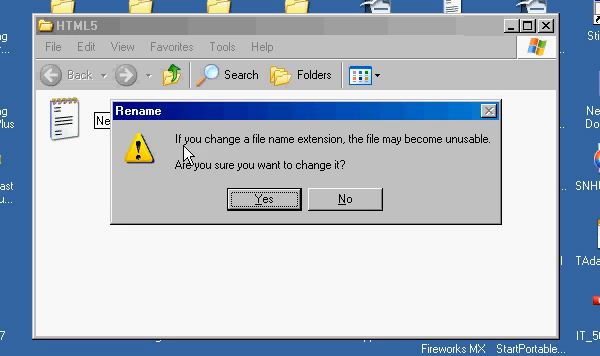
mouse_move(505, 155)
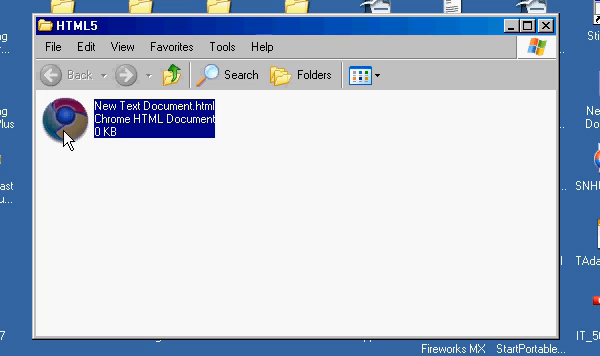
mouse_move(75, 165)
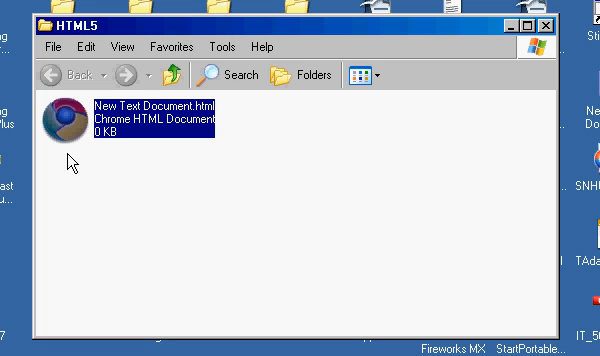
mouse_move(87, 182)
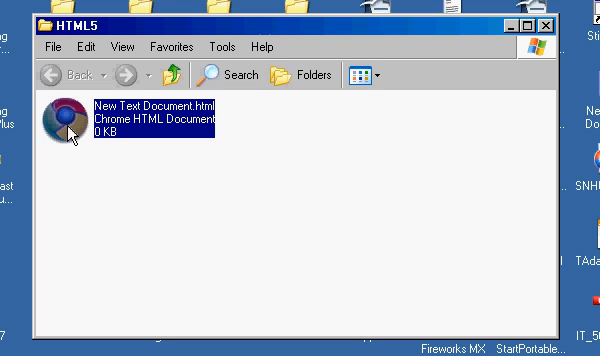
double_click(62, 120)
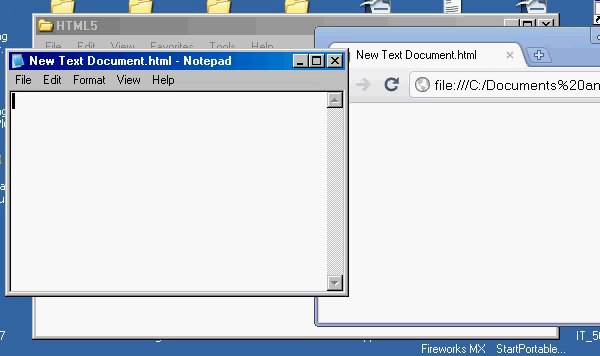
Type 'Hello World' into New Text Document.html in Notepad
text(H)
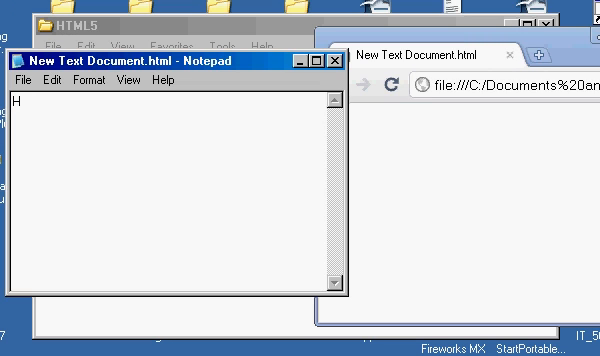
text(ello)
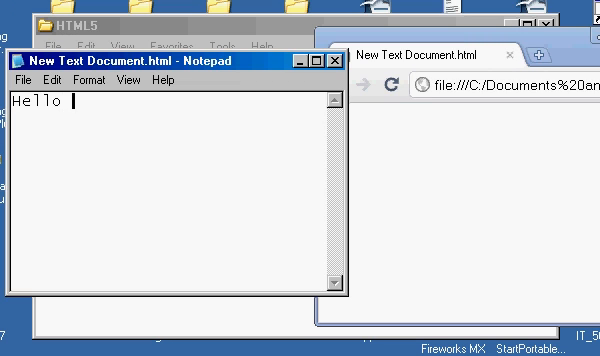
text(Wo)
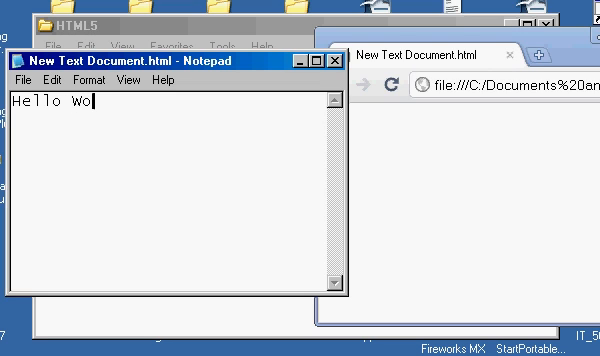
text(rld)
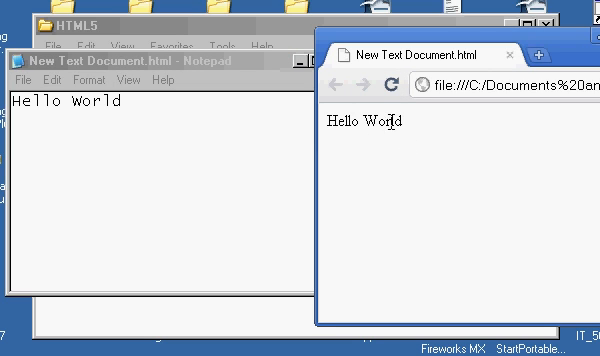
mouse_move(211, 114)
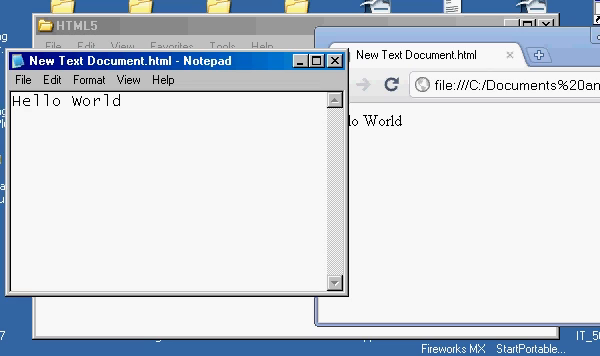
Type an <h1> tag before Hello World in Notepad
text(<h)
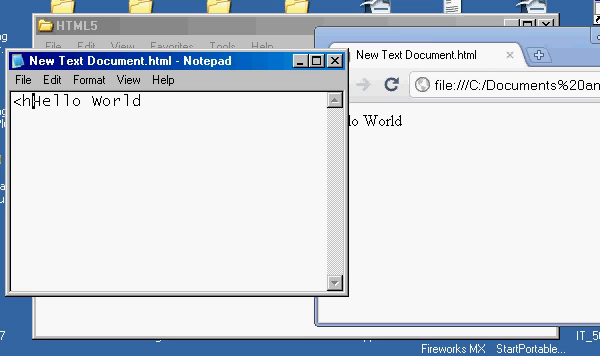
text(1)
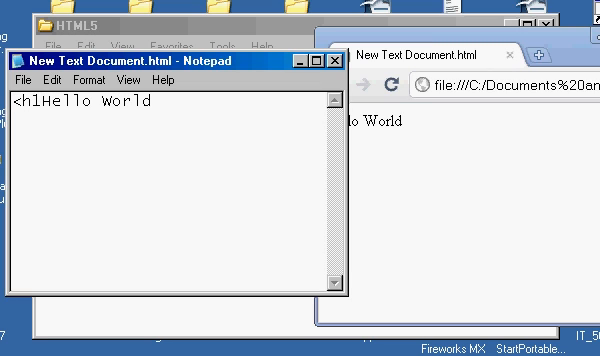
text(>)
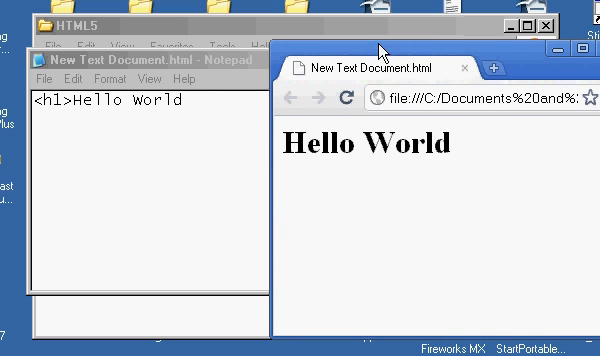
mouse_move(433, 49)
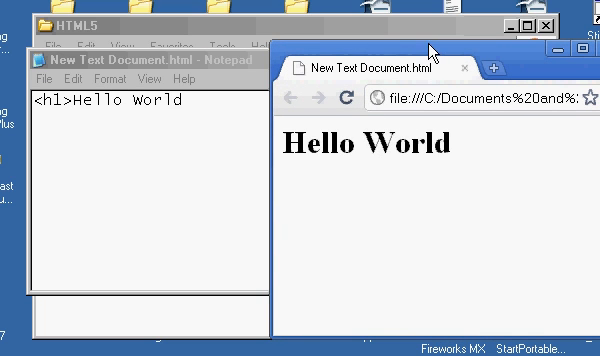